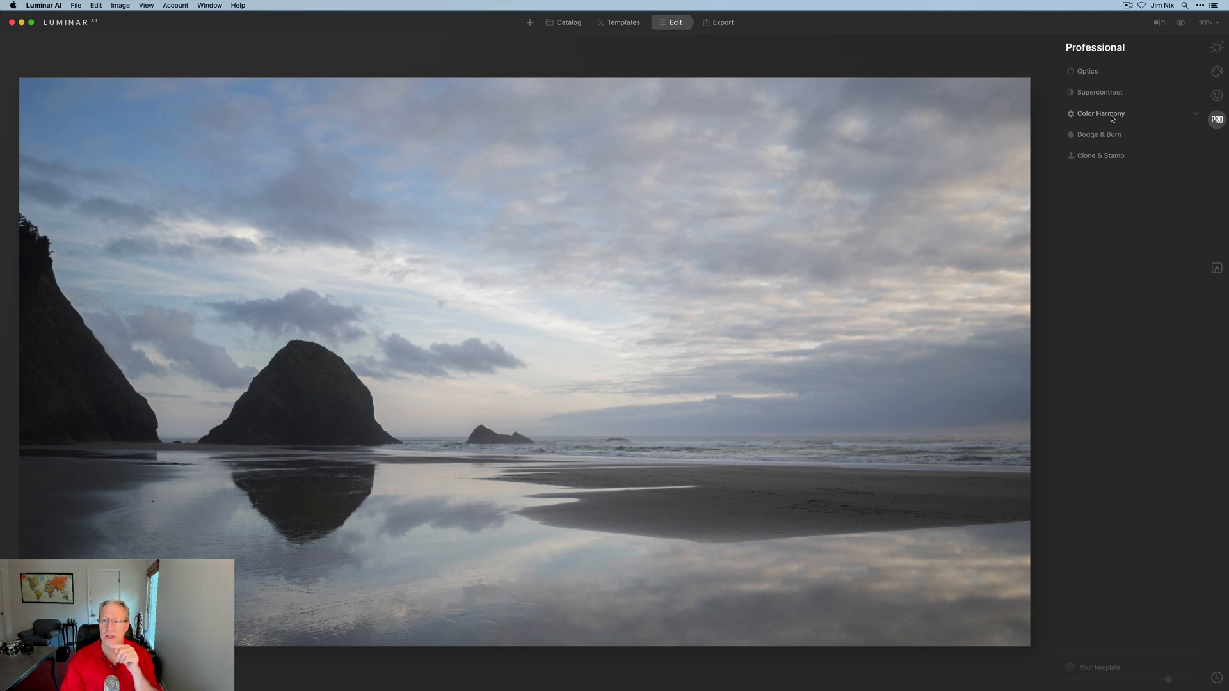
Show Color Harmony's Color Contrast, Split Color Warmth and Color Balance sections for the sunset photo
{"action": "left_click", "coordinate": [1100, 112]}
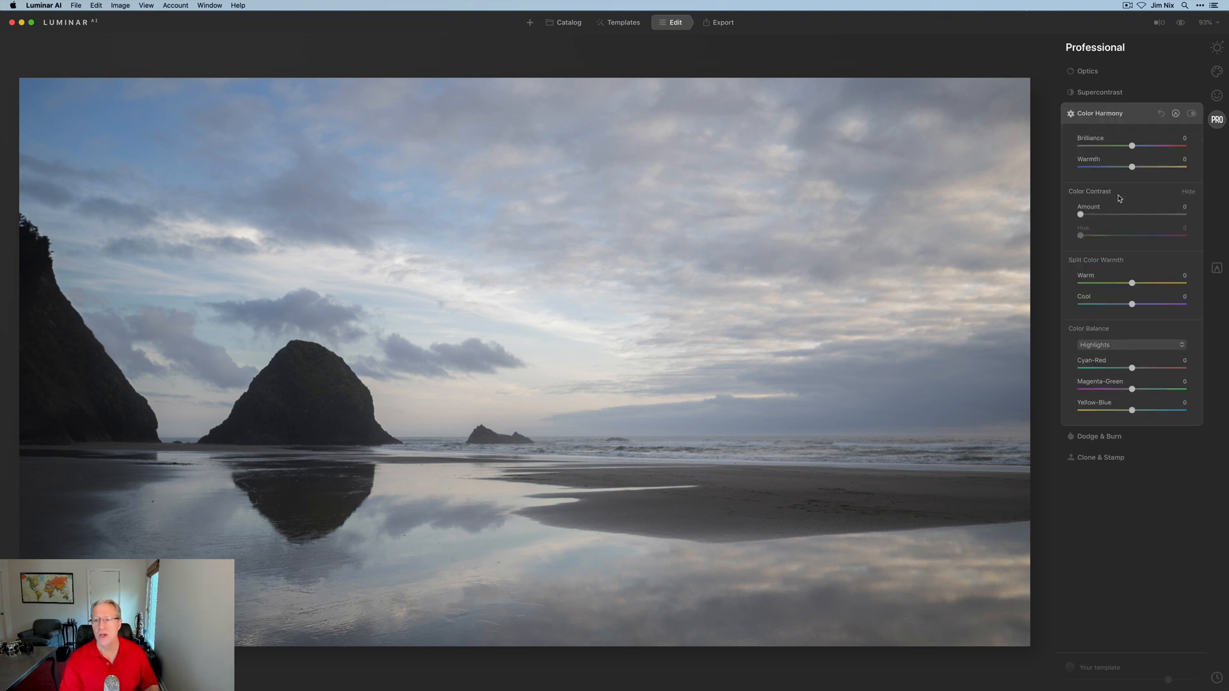
{"action": "left_click", "coordinate": [1088, 327]}
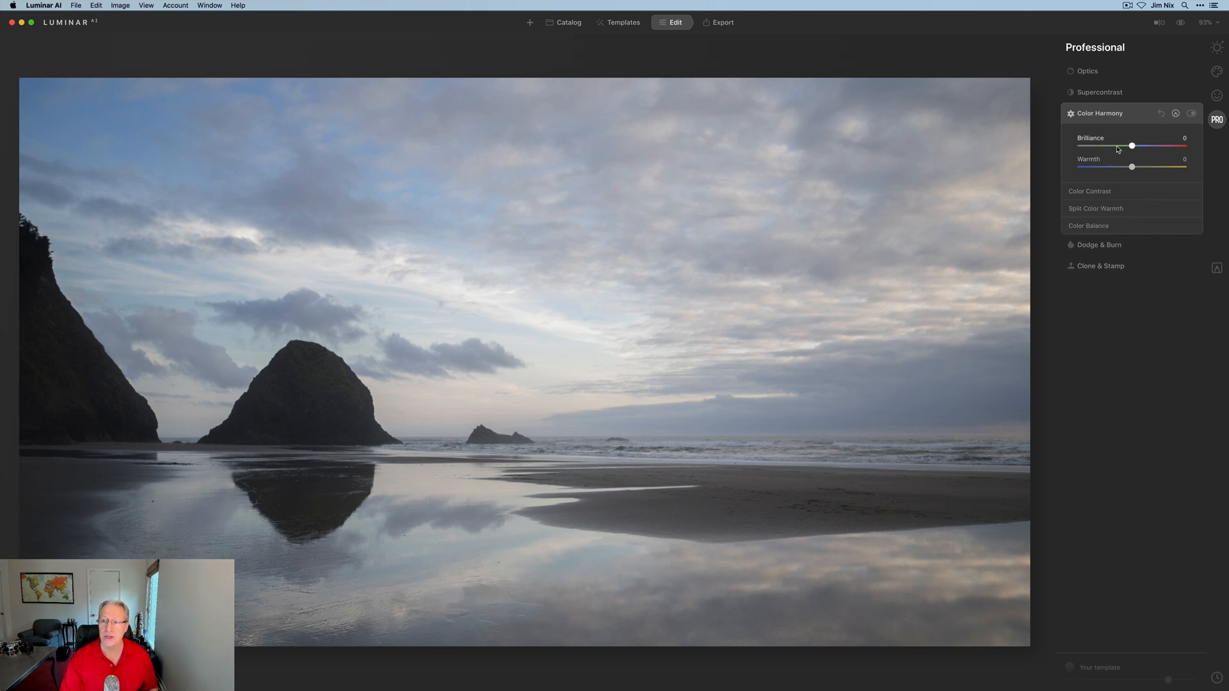
{"action": "left_click", "coordinate": [1089, 191]}
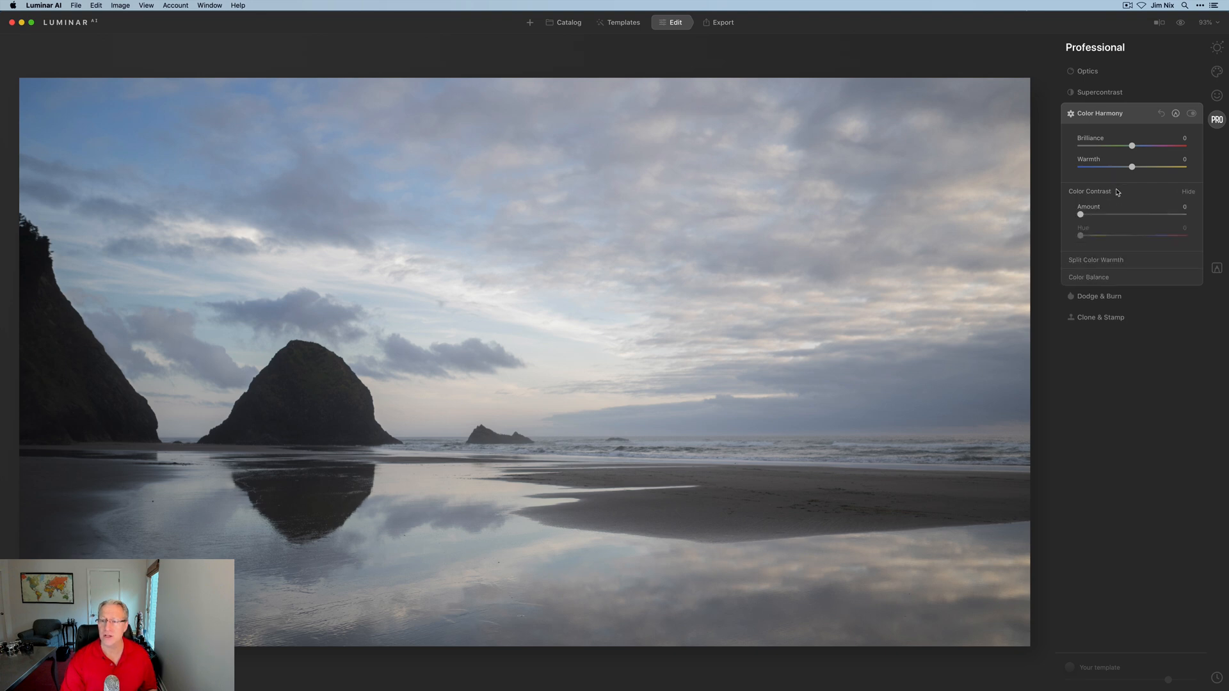
{"action": "left_click", "coordinate": [1096, 259]}
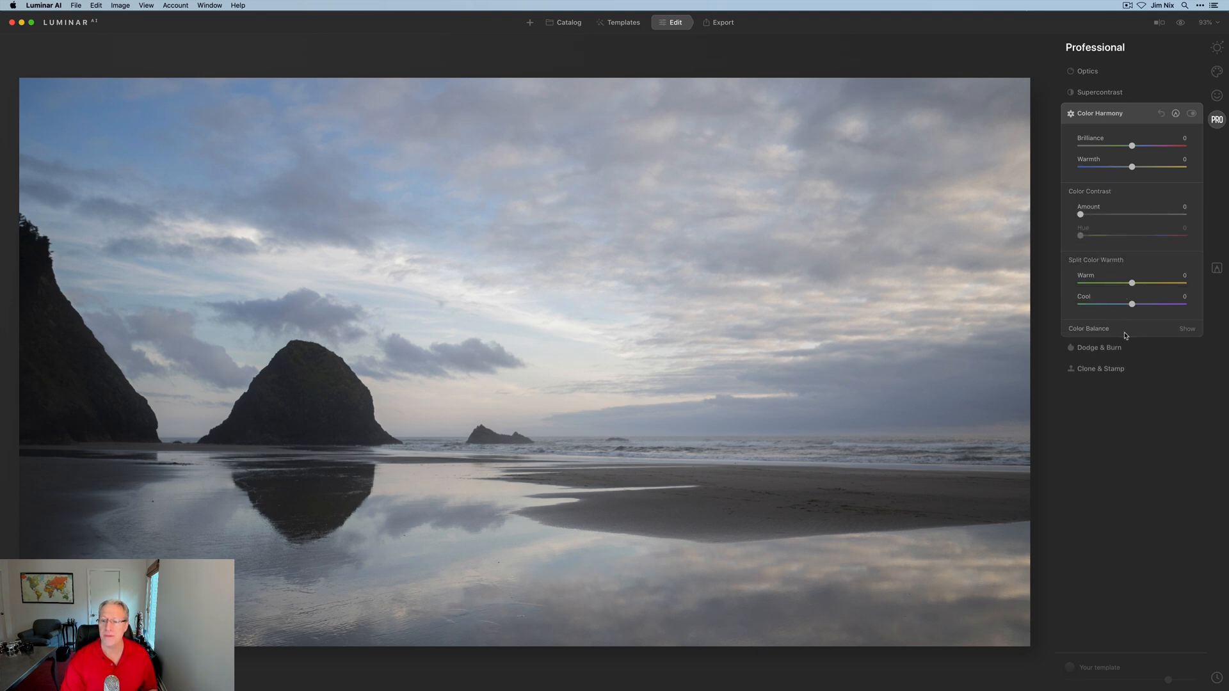
{"action": "left_click", "coordinate": [1187, 329]}
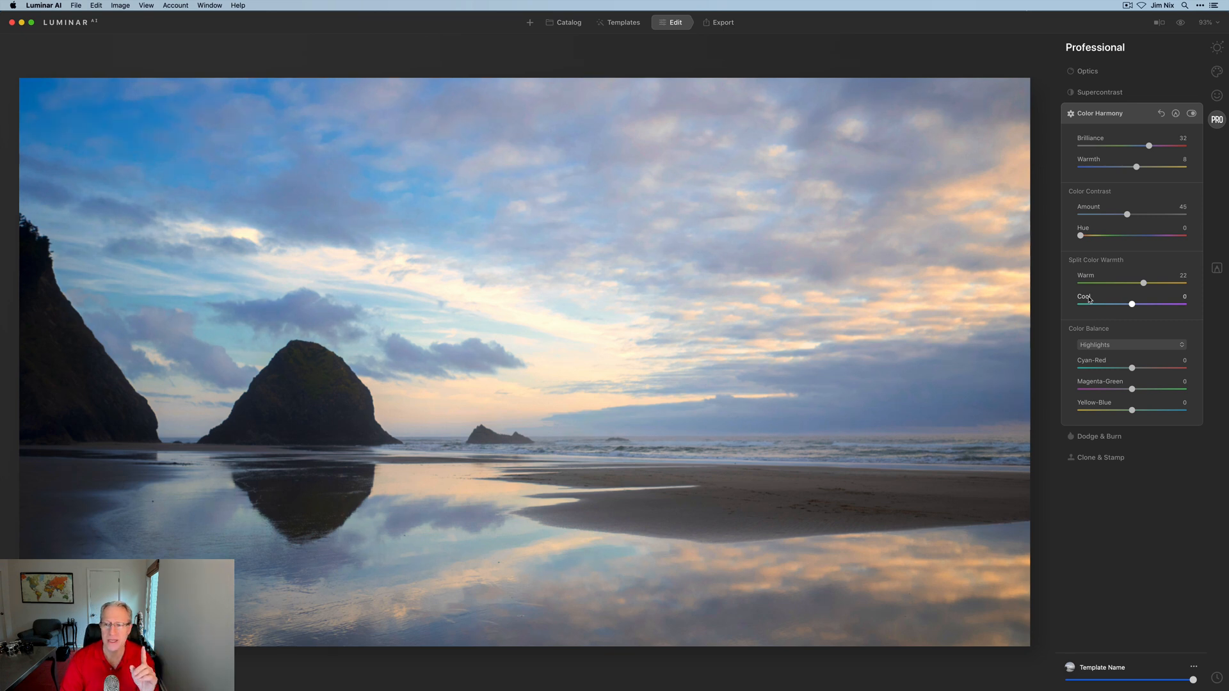
{"action": "mouse_move", "coordinate": [1143, 284]}
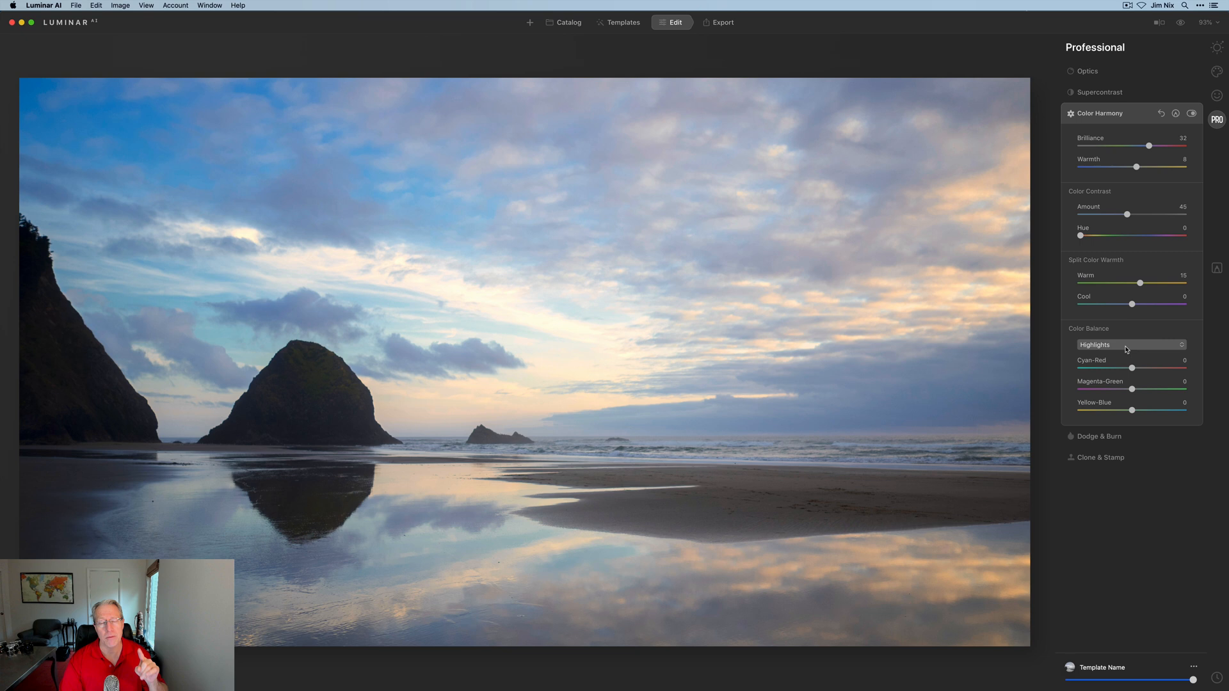
Switch Color Balance to the Shadows tonal range
{"action": "left_click", "coordinate": [1129, 345]}
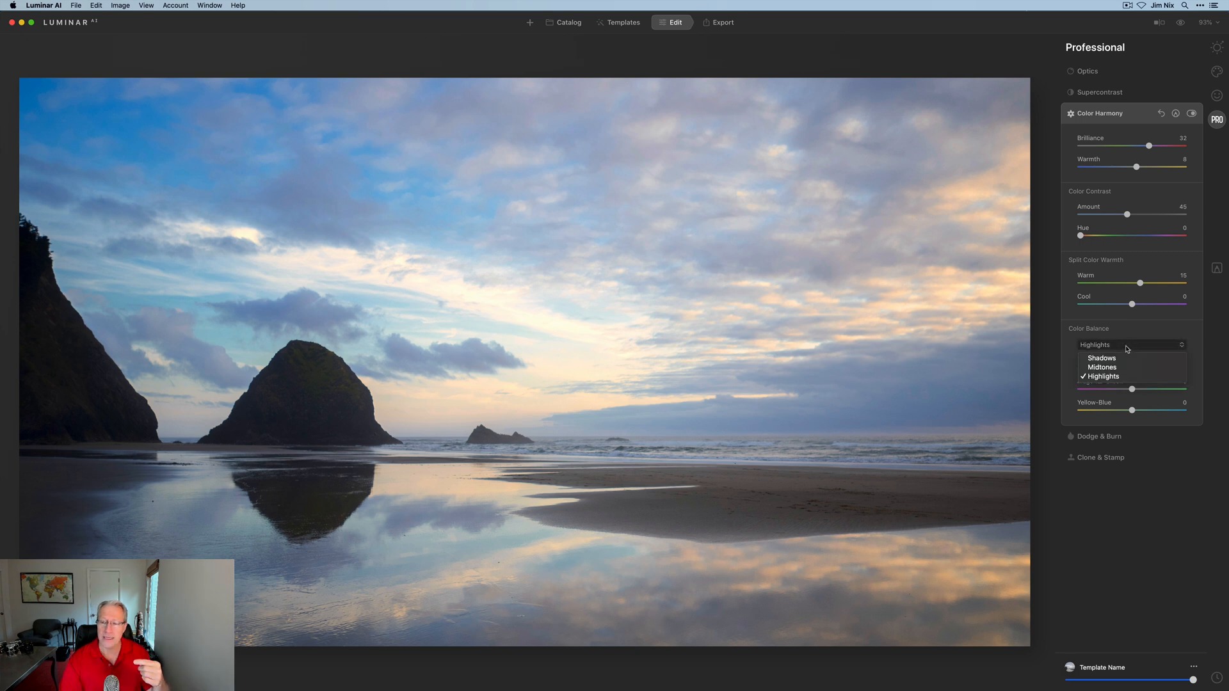
{"action": "mouse_move", "coordinate": [1101, 367]}
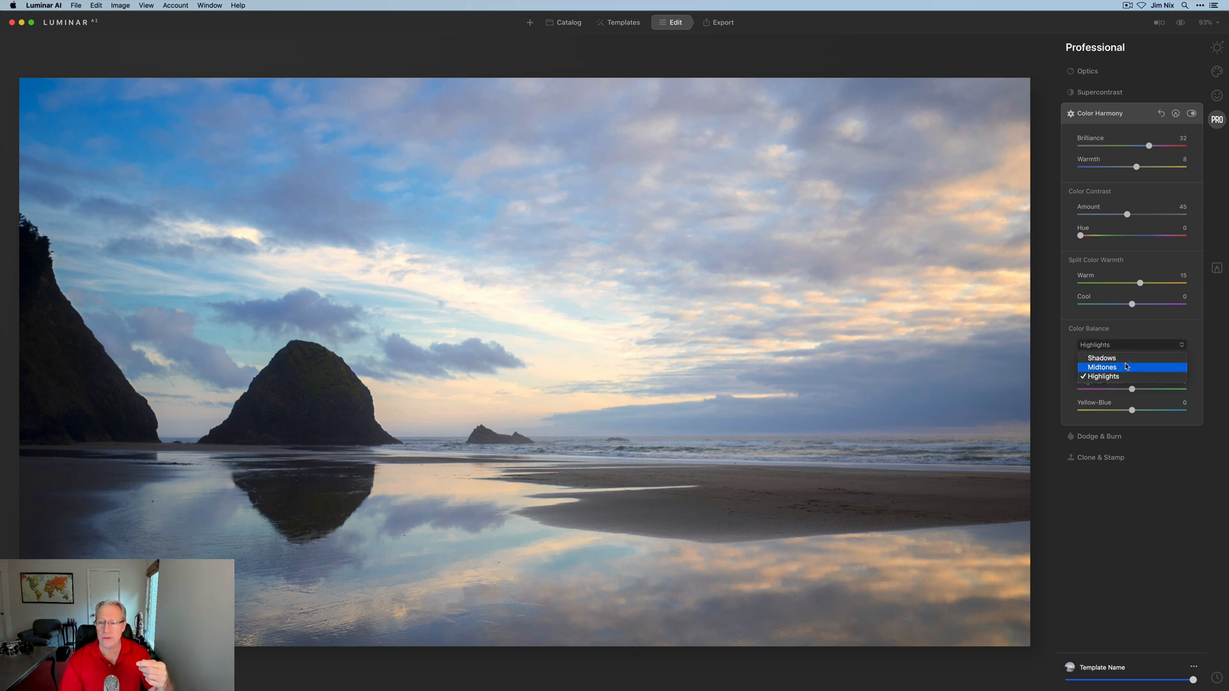
{"action": "left_click", "coordinate": [1100, 357]}
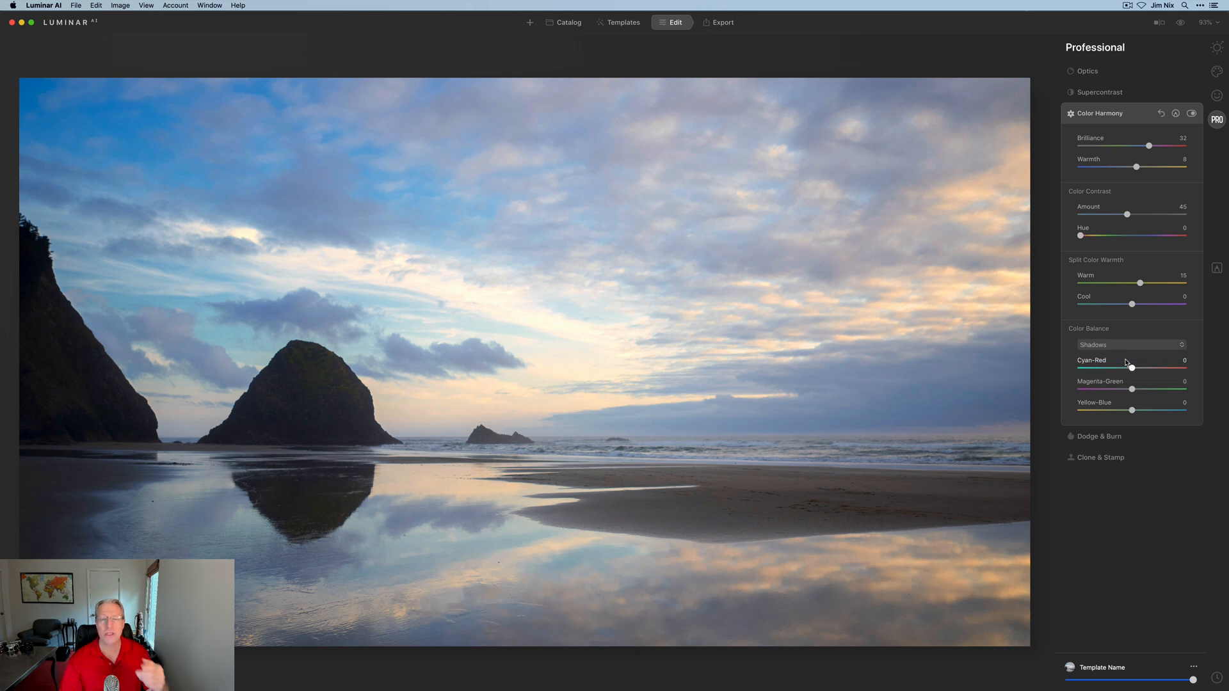
{"action": "mouse_move", "coordinate": [1116, 387]}
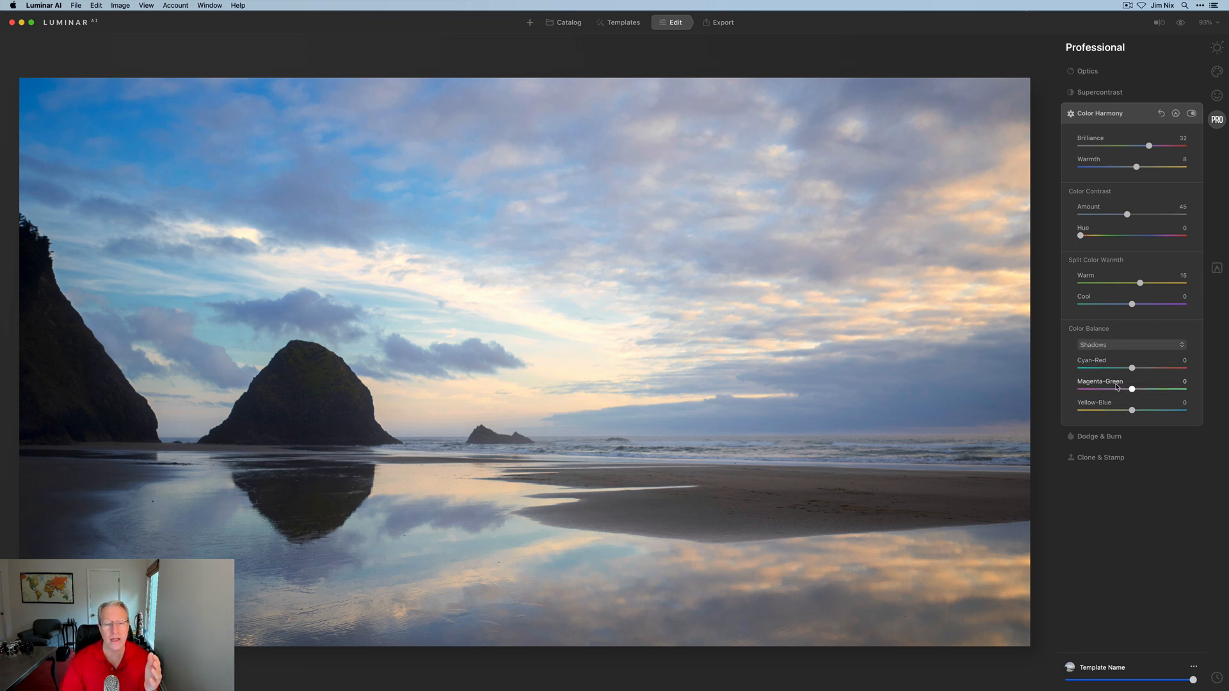
{"action": "mouse_move", "coordinate": [1127, 414]}
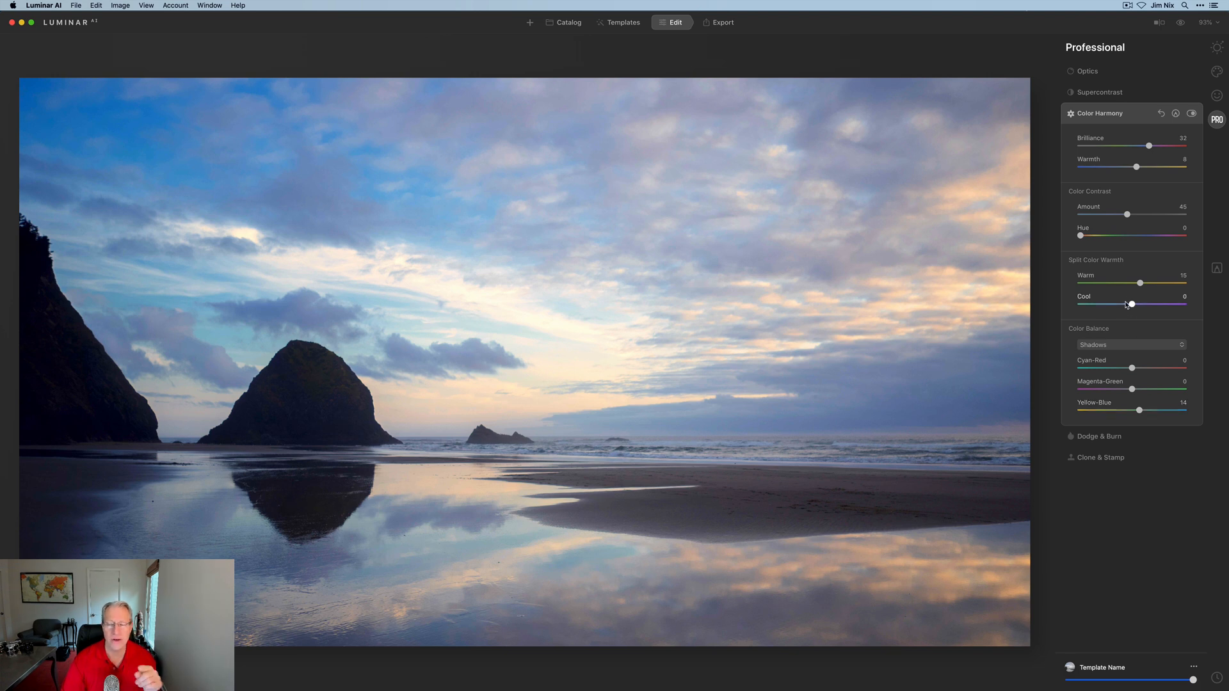
{"action": "mouse_move", "coordinate": [1129, 405]}
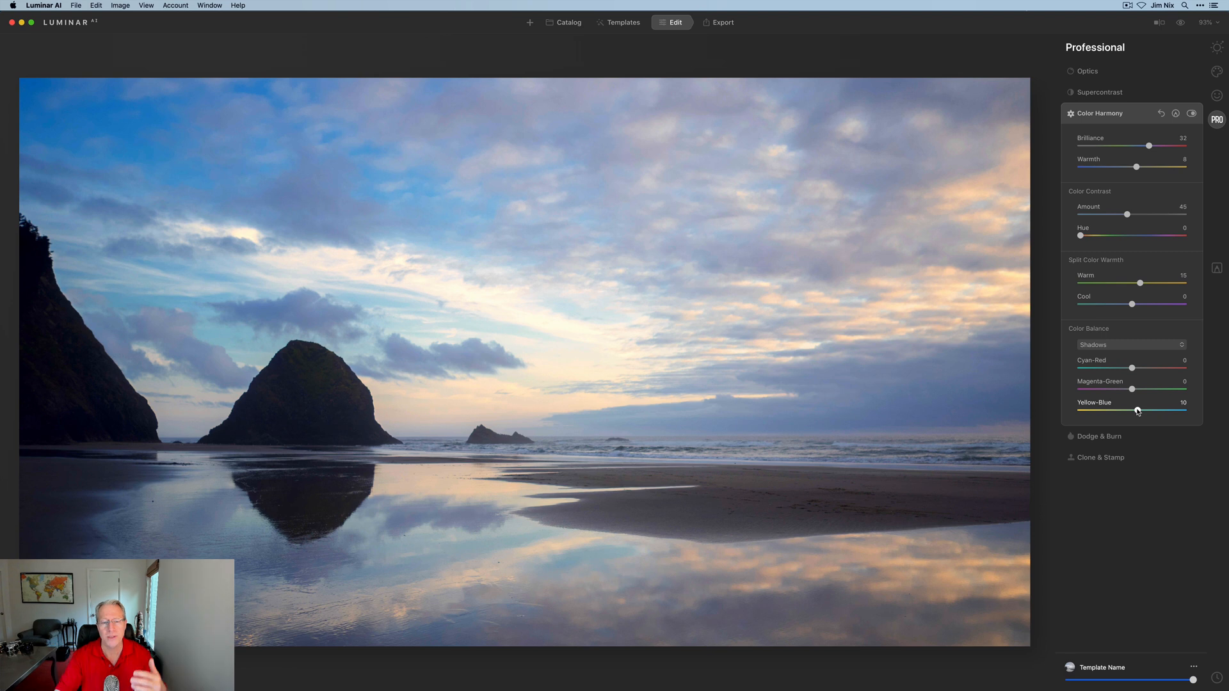
{"action": "mouse_move", "coordinate": [1137, 389]}
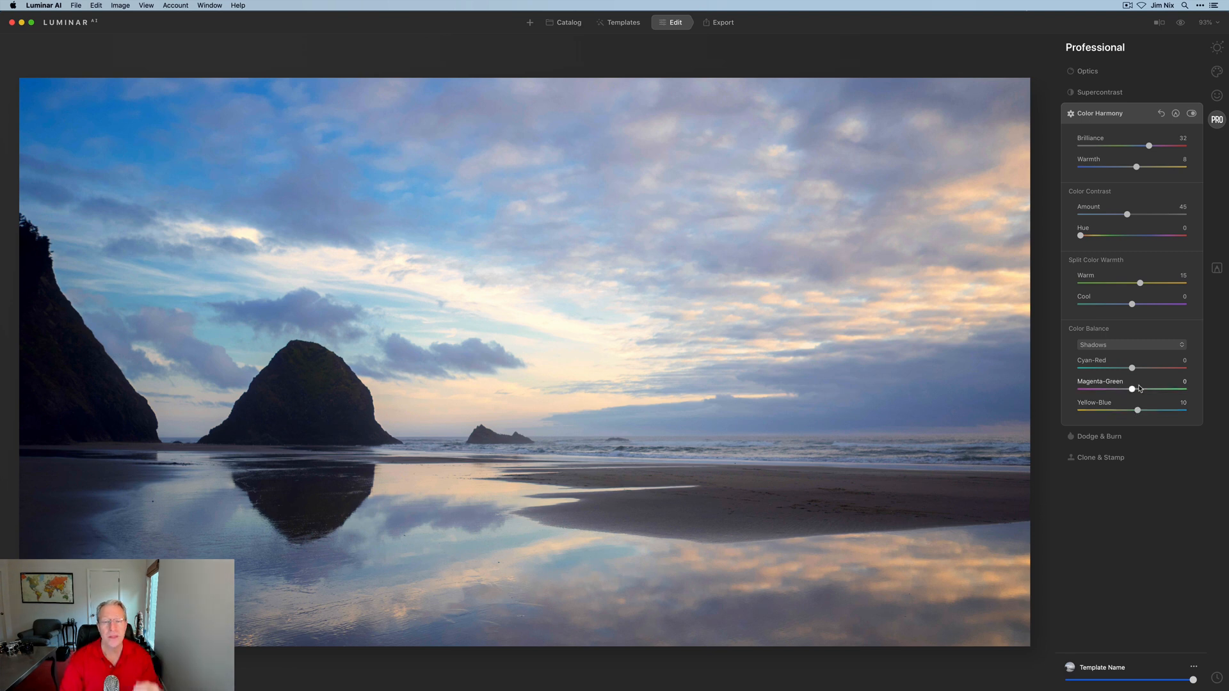
Switch Color Balance to Highlights, check Shadows, and return to Highlights with cyan-red 12, magenta-green -9
{"action": "left_click", "coordinate": [1130, 344]}
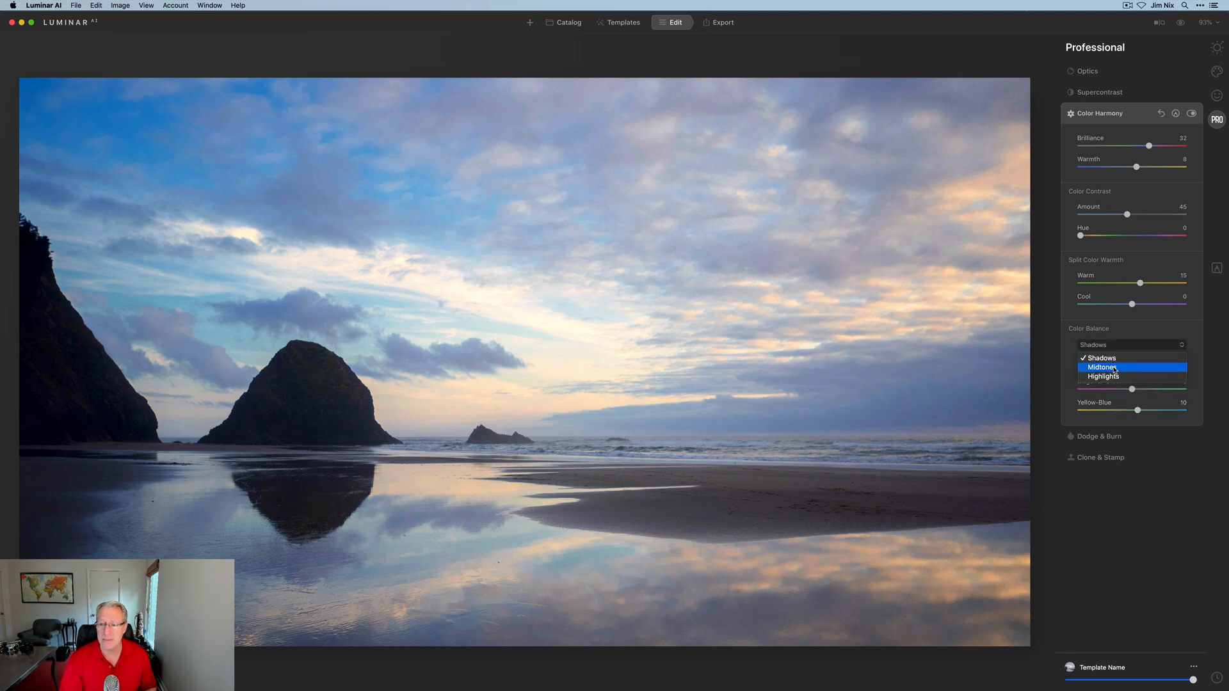
{"action": "left_click", "coordinate": [1105, 377]}
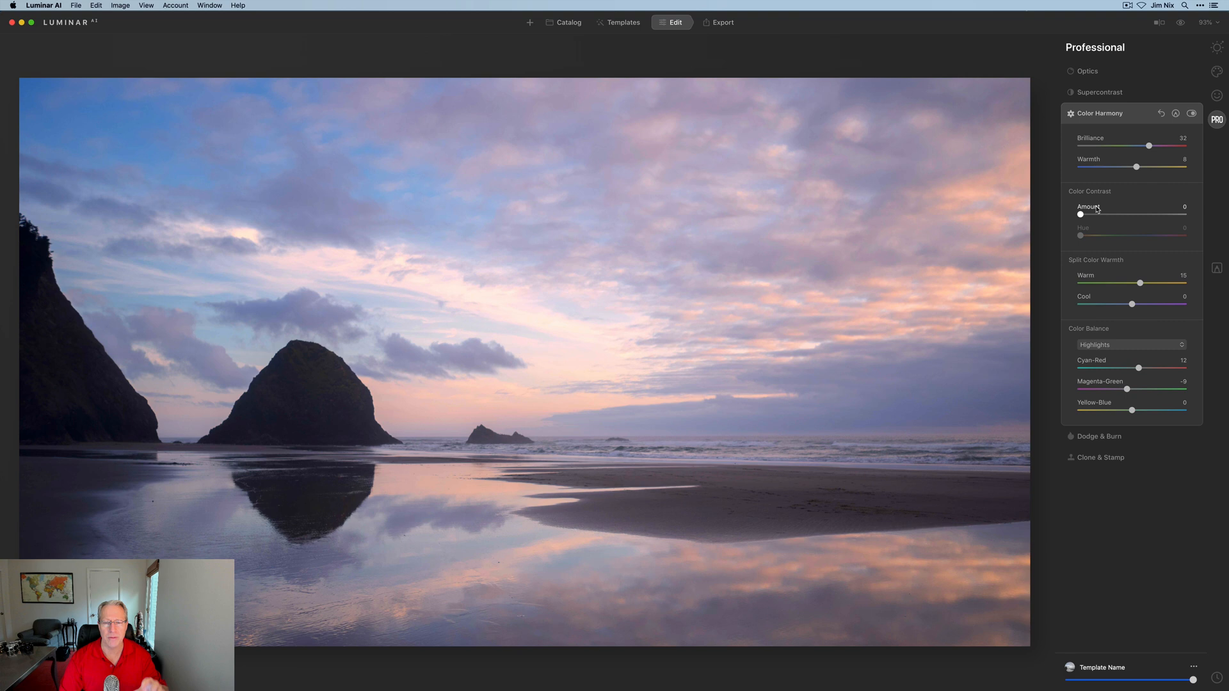
{"action": "mouse_move", "coordinate": [1083, 215]}
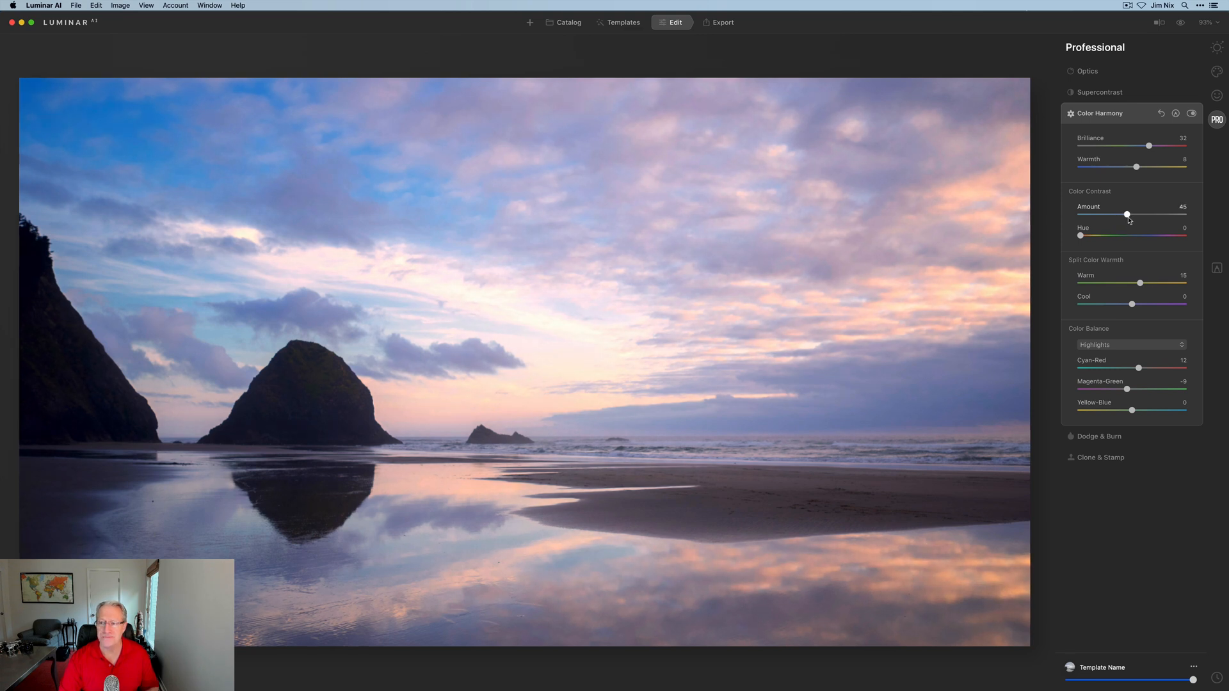
{"action": "mouse_move", "coordinate": [1125, 259]}
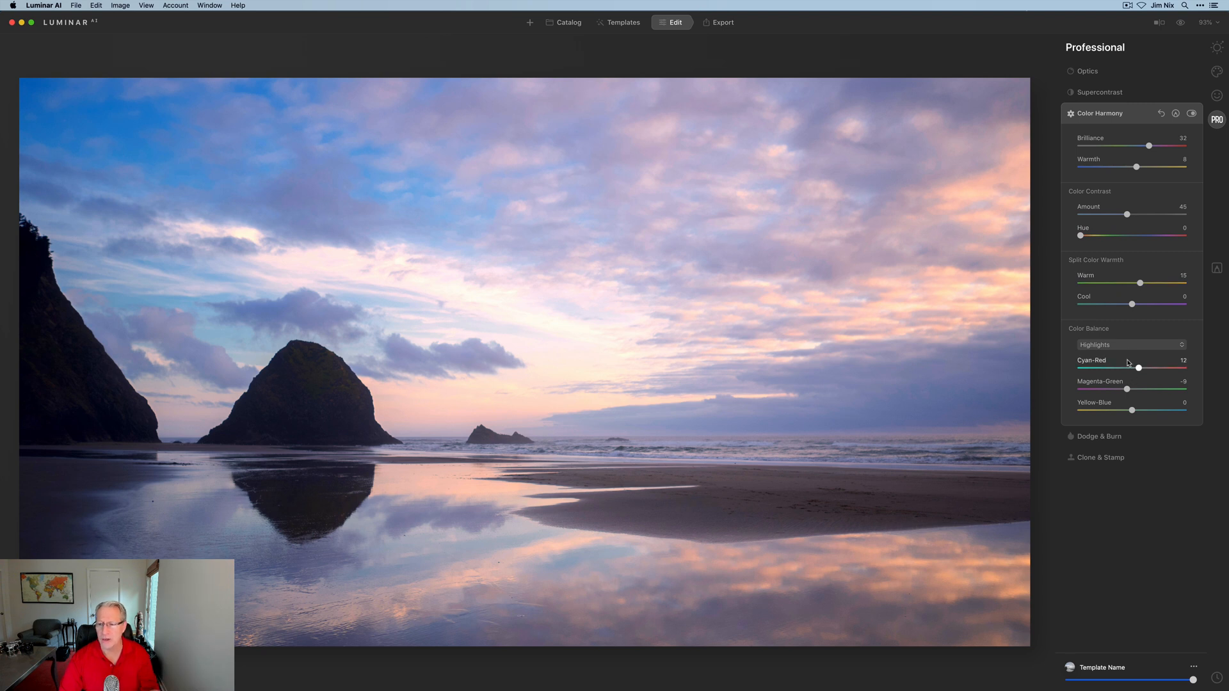
{"action": "left_click", "coordinate": [1130, 344]}
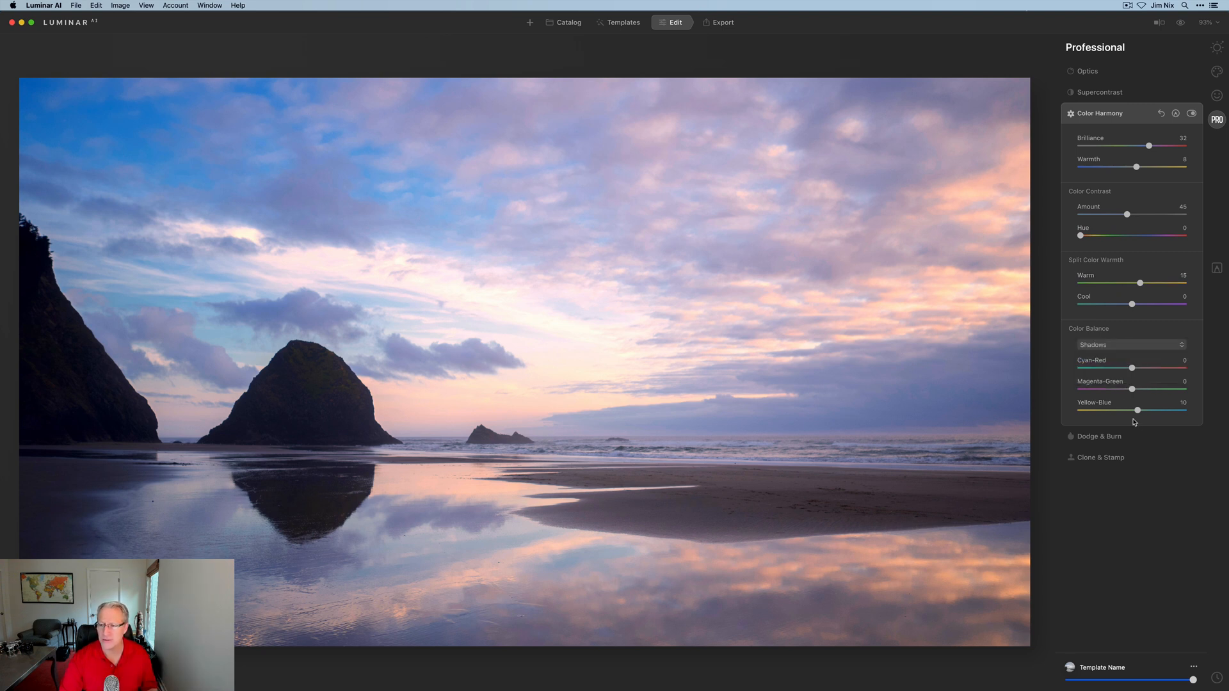
{"action": "left_click", "coordinate": [1129, 344]}
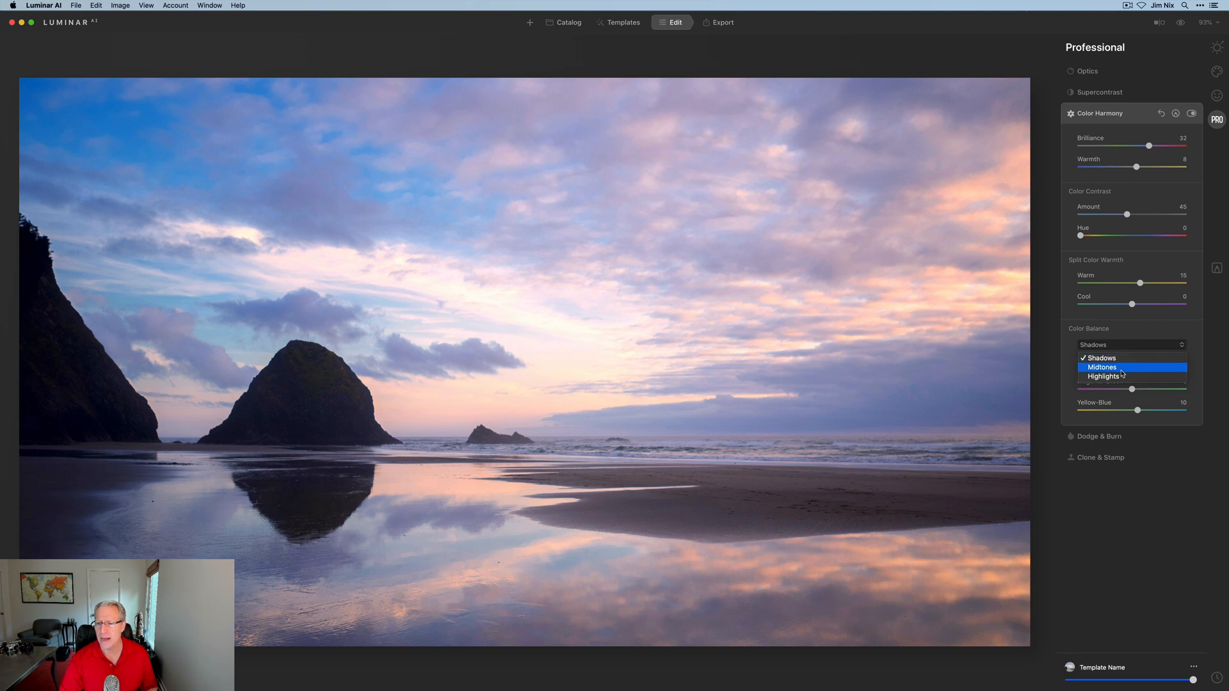
{"action": "left_click", "coordinate": [1102, 376]}
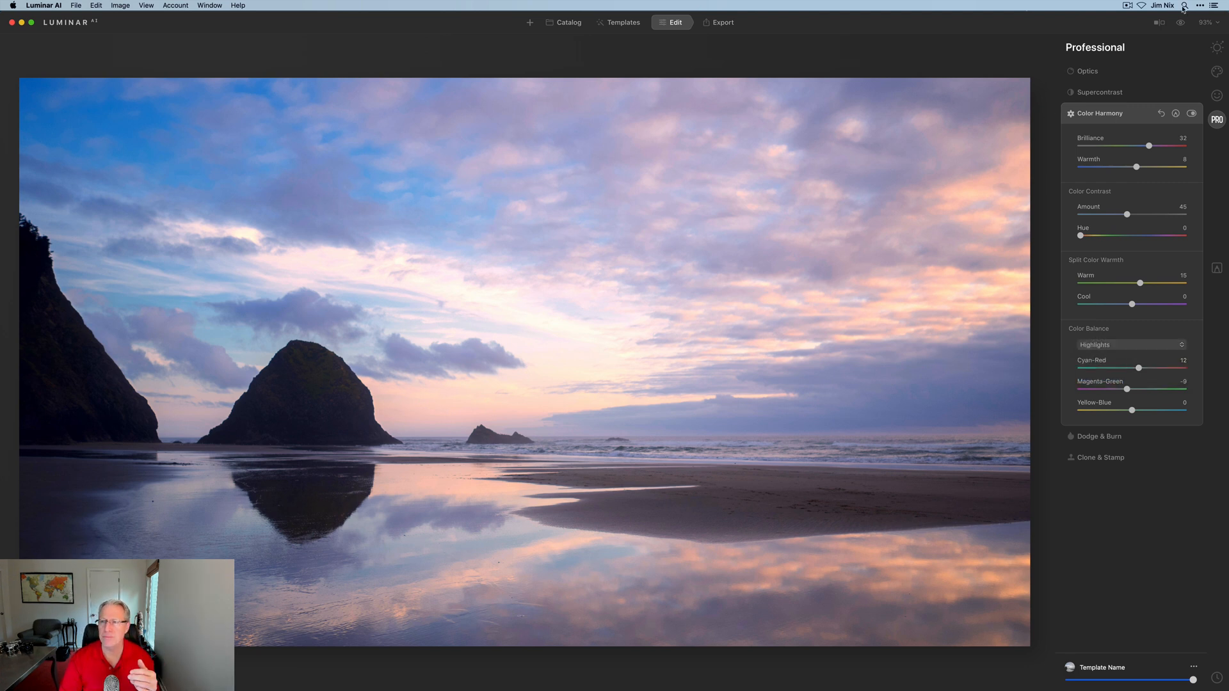
{"action": "left_click", "coordinate": [1183, 21]}
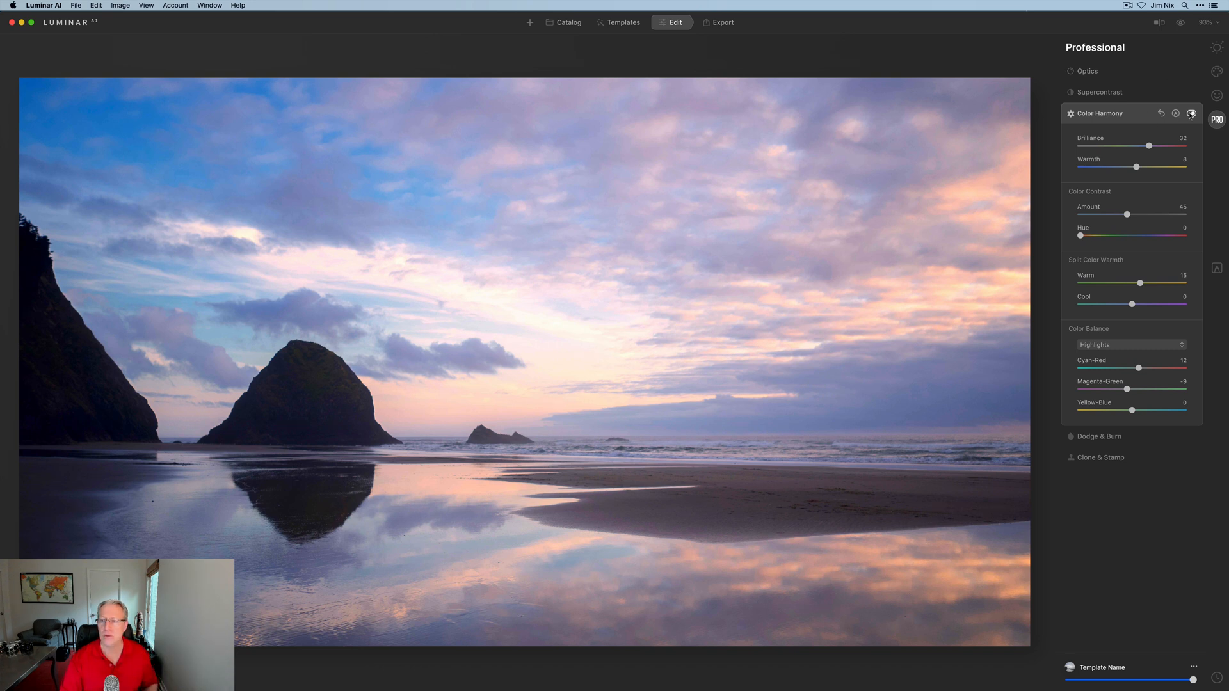
{"action": "left_click", "coordinate": [1192, 114]}
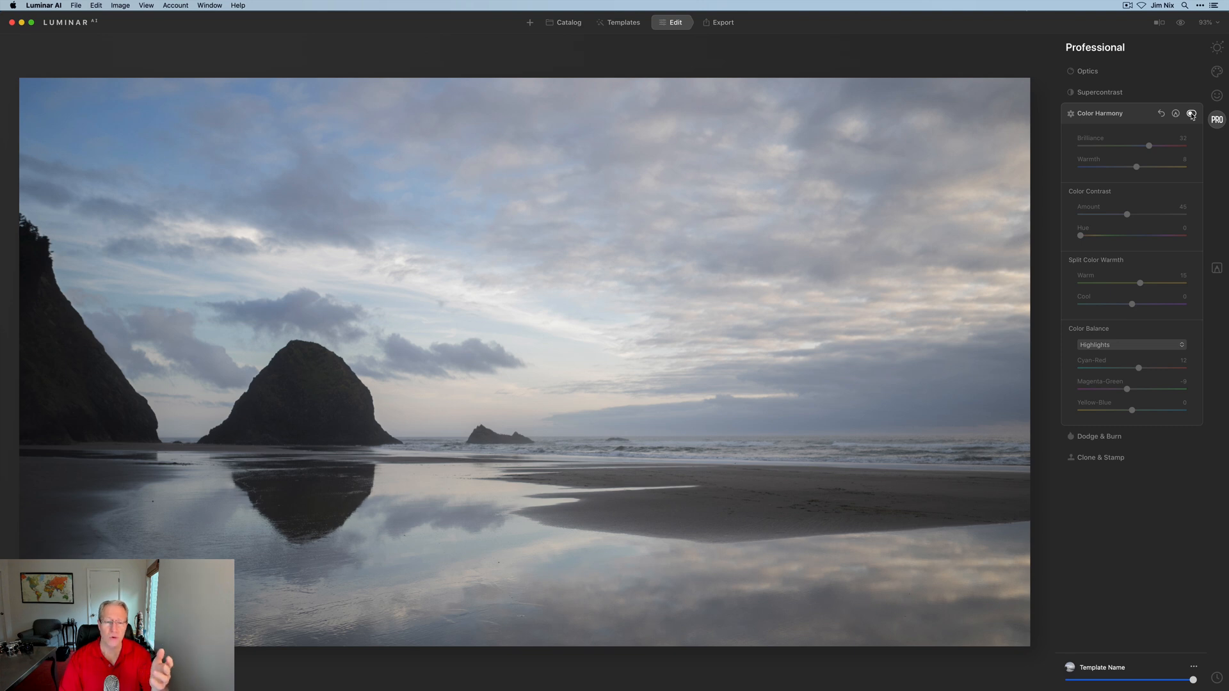
{"action": "left_click", "coordinate": [1192, 113]}
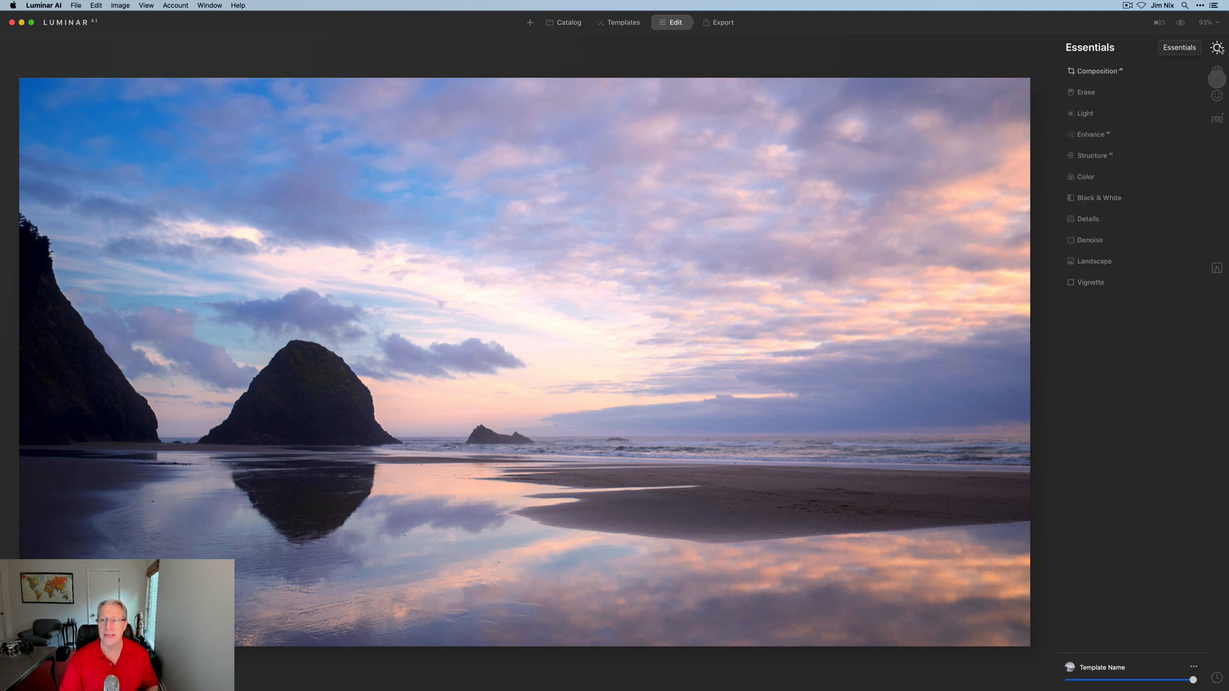
{"action": "left_click", "coordinate": [1085, 112]}
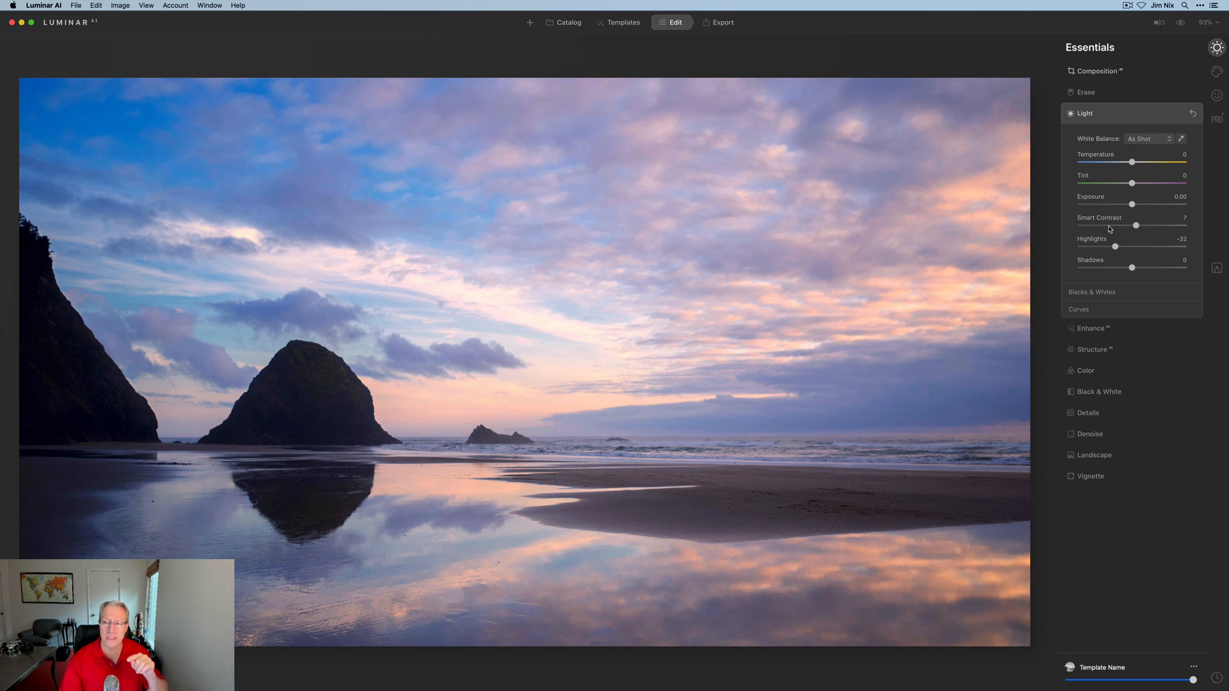
{"action": "left_click", "coordinate": [1084, 112]}
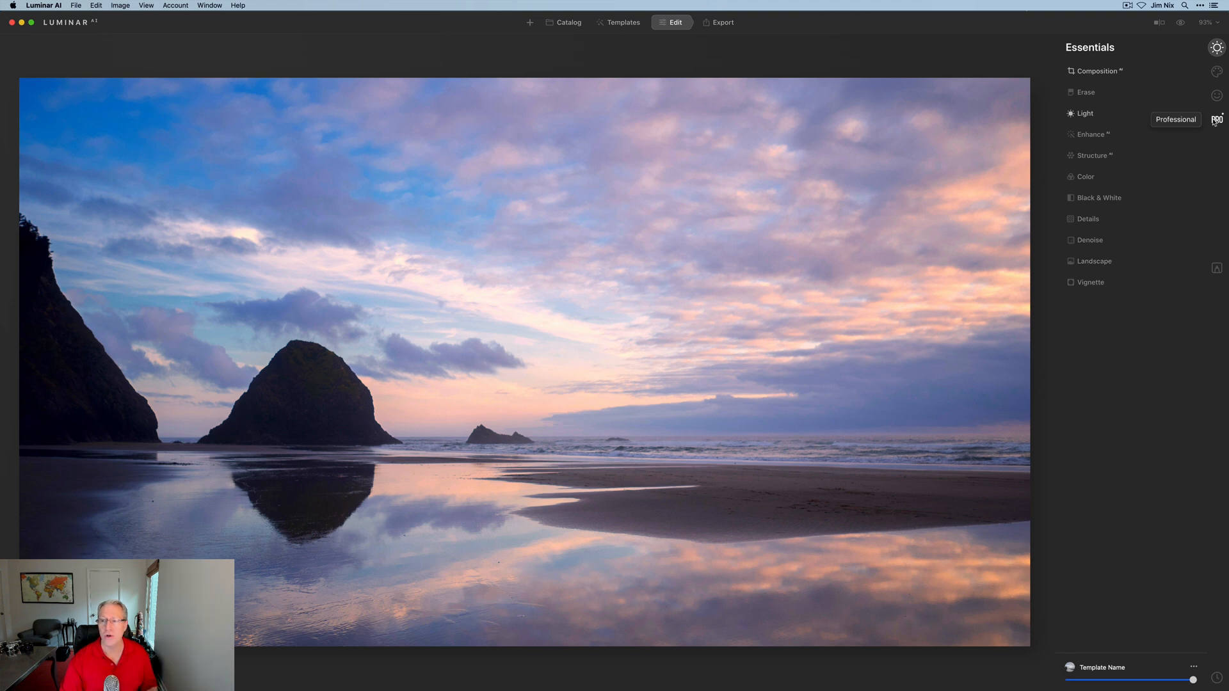
{"action": "left_click", "coordinate": [1216, 119]}
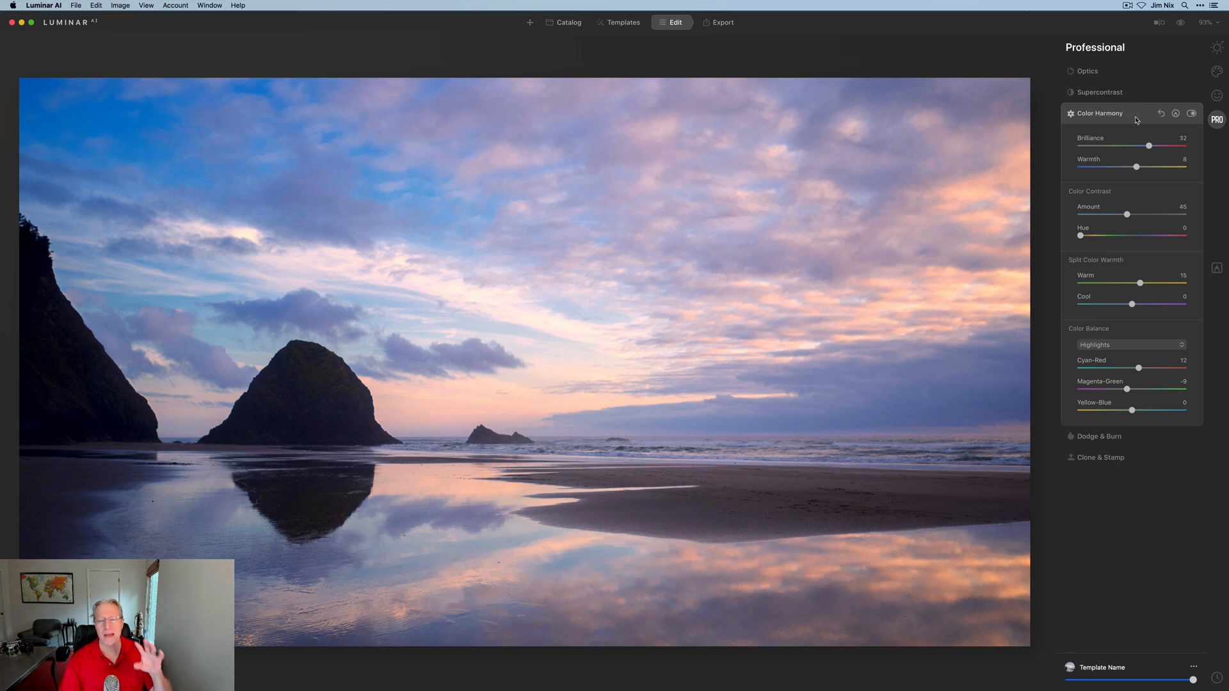
{"action": "mouse_move", "coordinate": [1175, 33]}
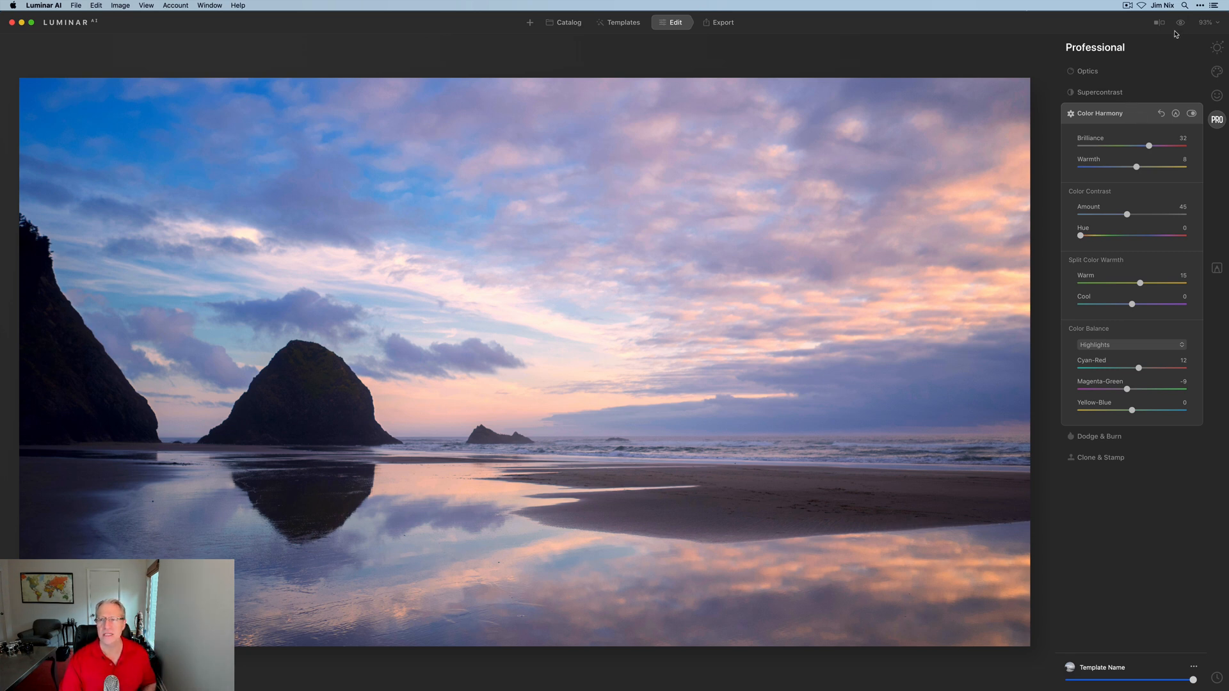
{"action": "left_click", "coordinate": [1179, 22]}
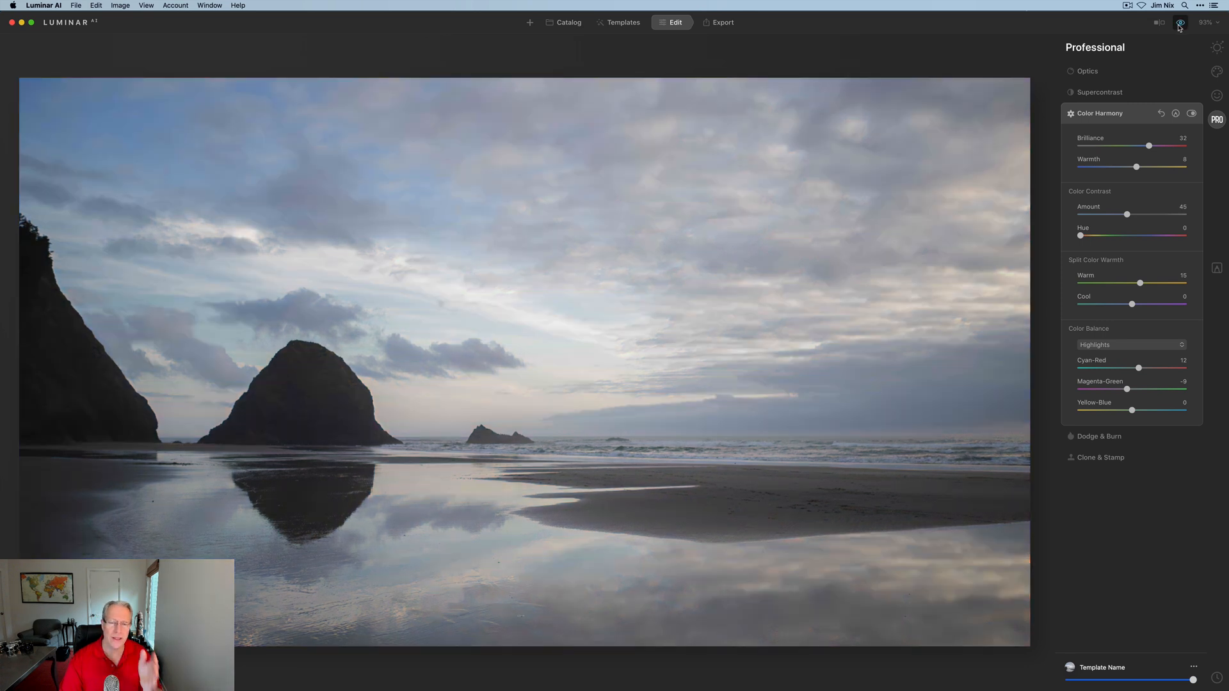